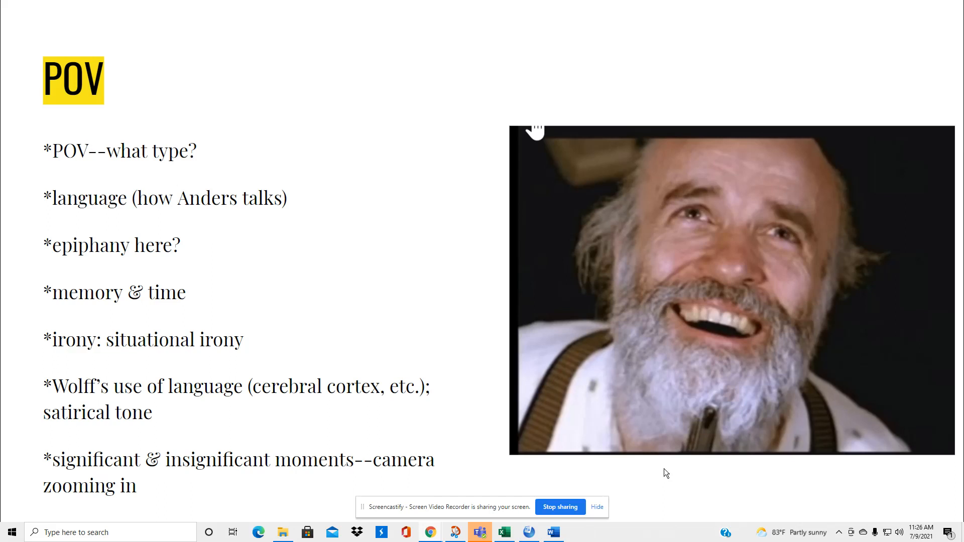
{"action": "mouse_move", "coordinate": [663, 477]}
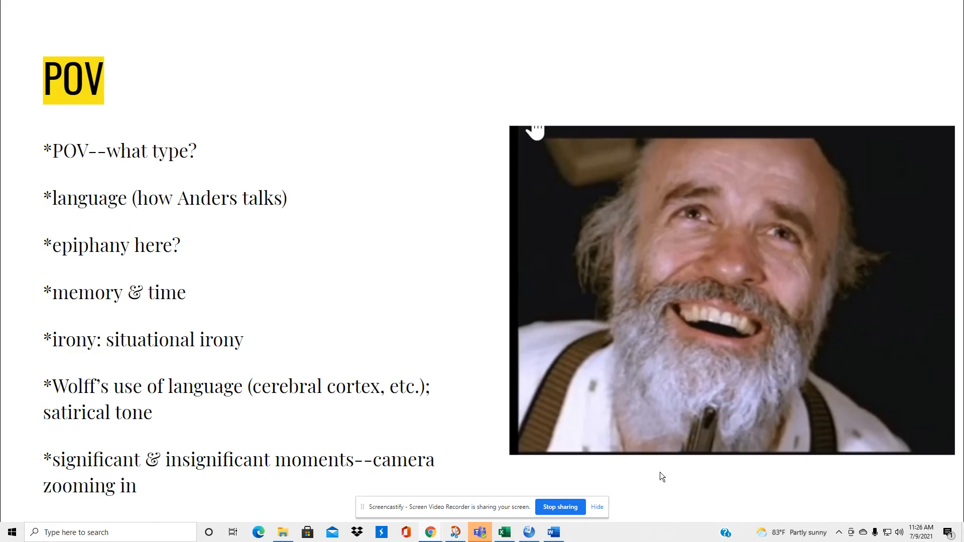
{"action": "mouse_move", "coordinate": [536, 387]}
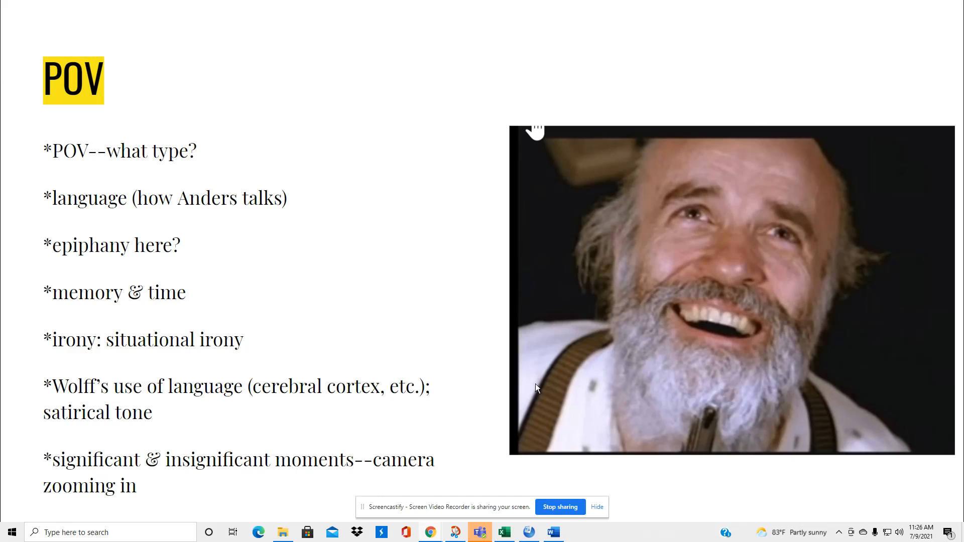
{"action": "mouse_move", "coordinate": [97, 306]}
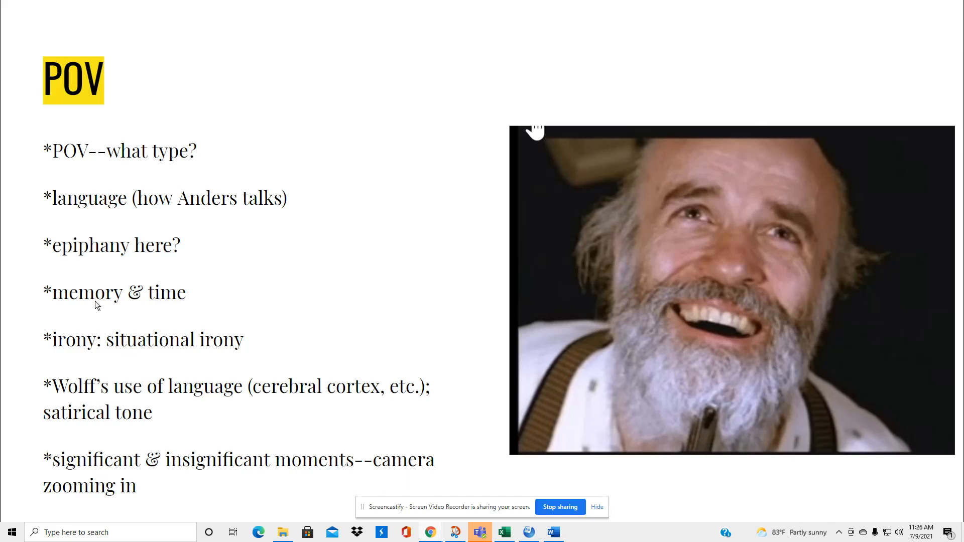
{"action": "mouse_move", "coordinate": [136, 311]}
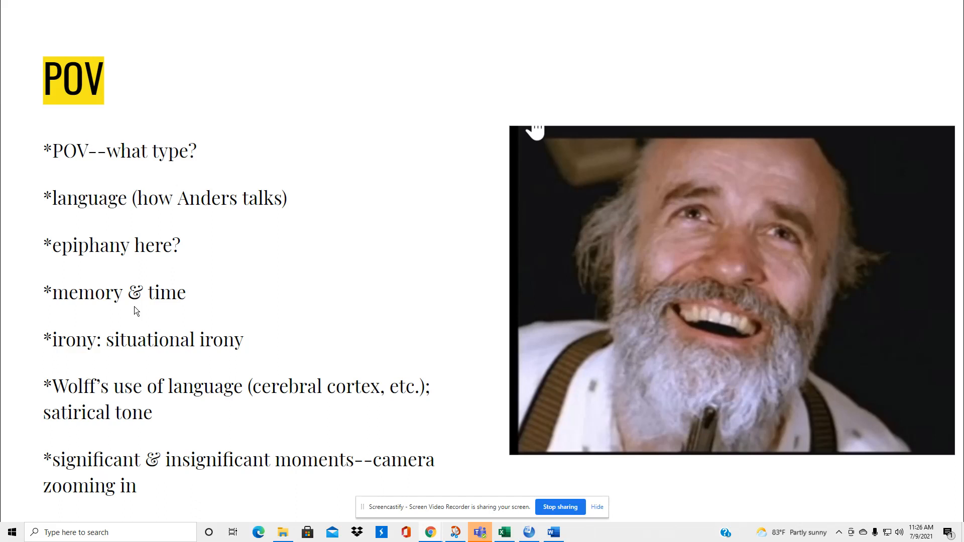
{"action": "mouse_move", "coordinate": [93, 356]}
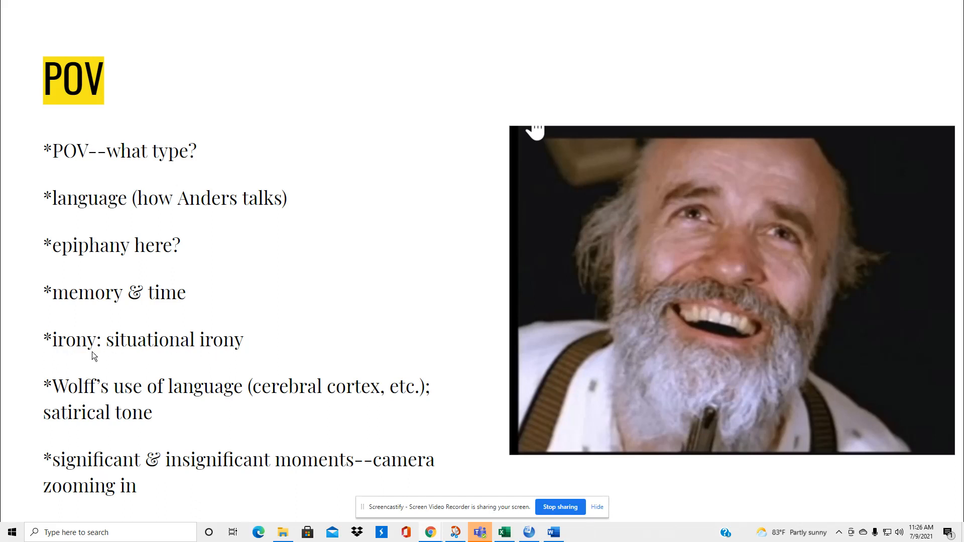
{"action": "mouse_move", "coordinate": [246, 343]}
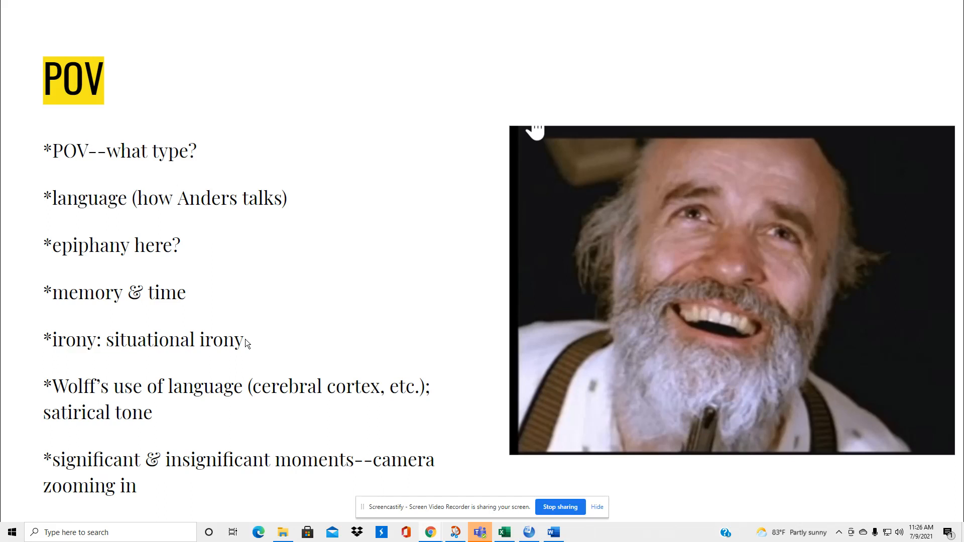
{"action": "mouse_move", "coordinate": [288, 345]}
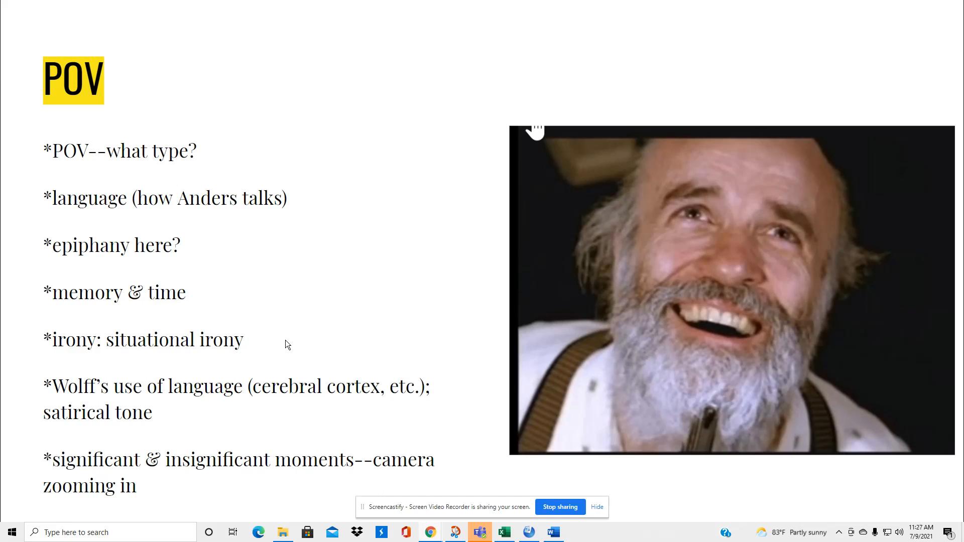
{"action": "mouse_move", "coordinate": [269, 347]}
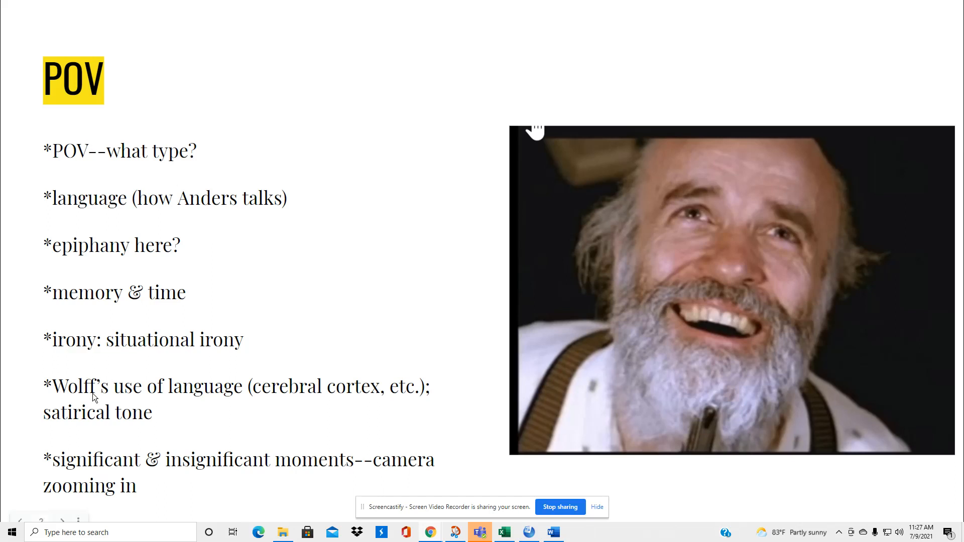
{"action": "mouse_move", "coordinate": [221, 396]}
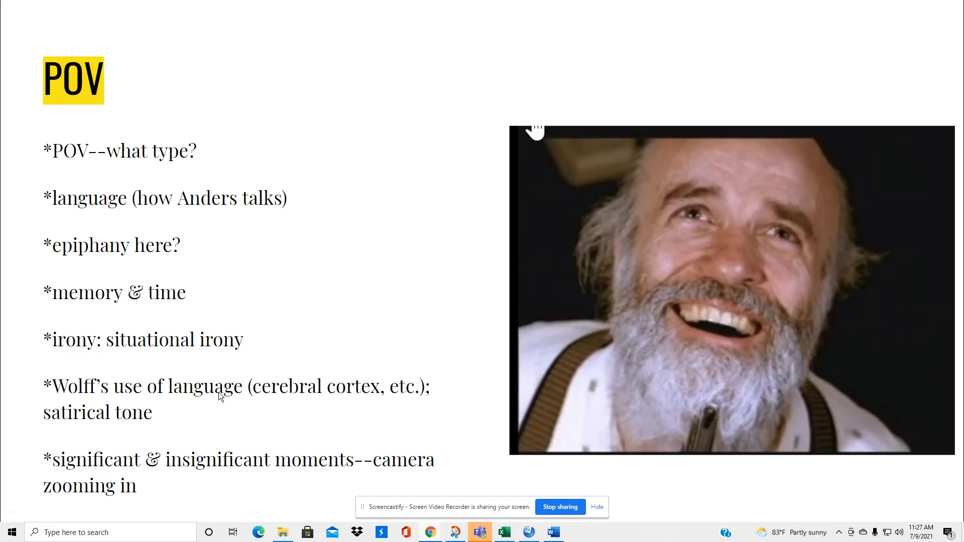
{"action": "mouse_move", "coordinate": [275, 400]}
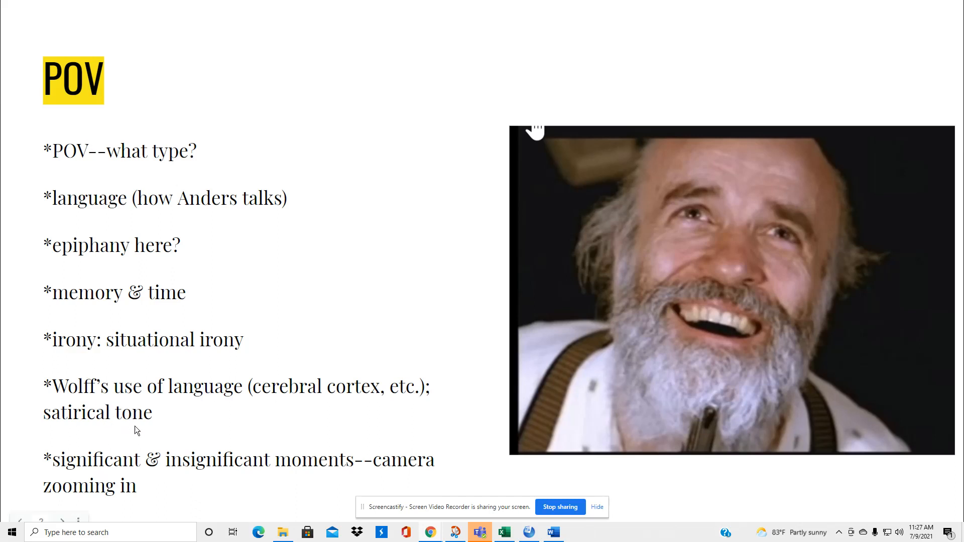
{"action": "mouse_move", "coordinate": [150, 418]}
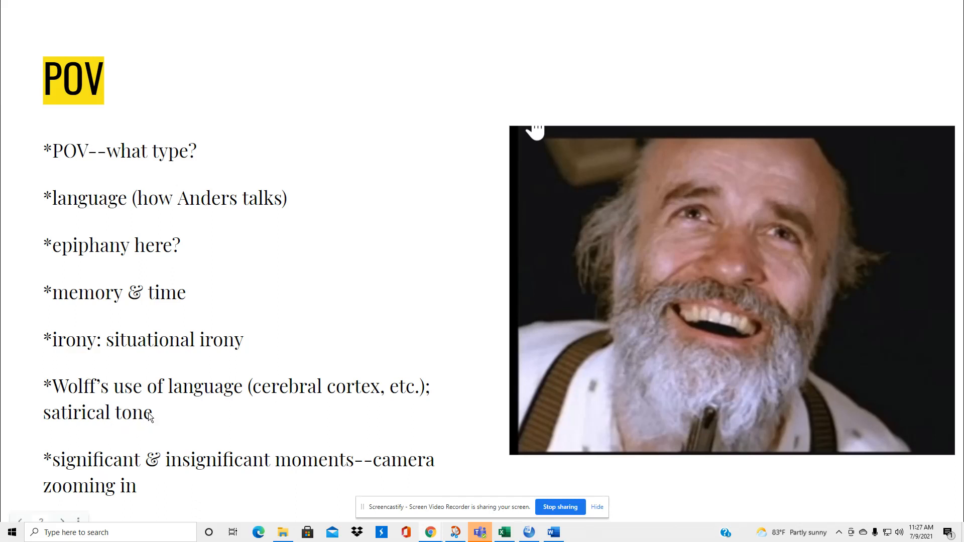
{"action": "mouse_move", "coordinate": [117, 424]}
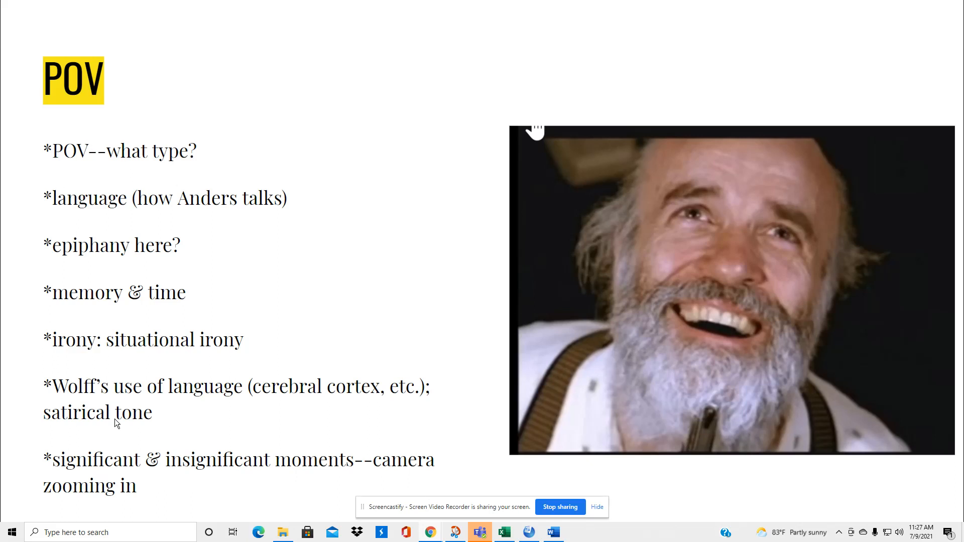
{"action": "mouse_move", "coordinate": [210, 422]}
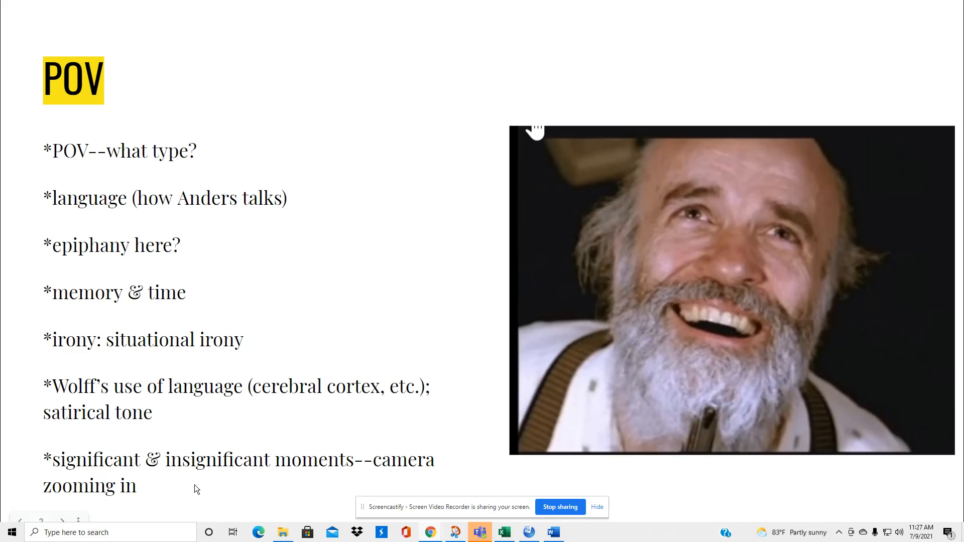
{"action": "mouse_move", "coordinate": [378, 467]}
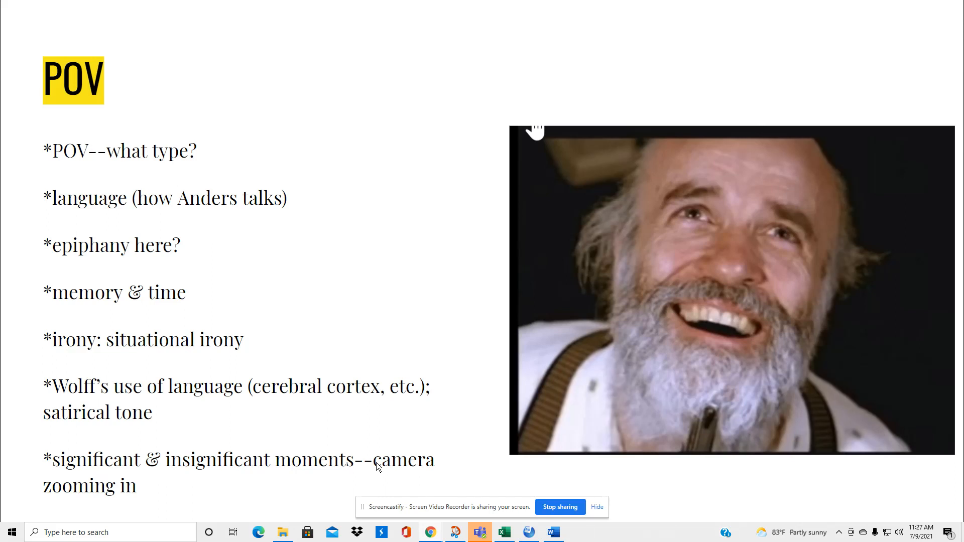
{"action": "mouse_move", "coordinate": [349, 378]}
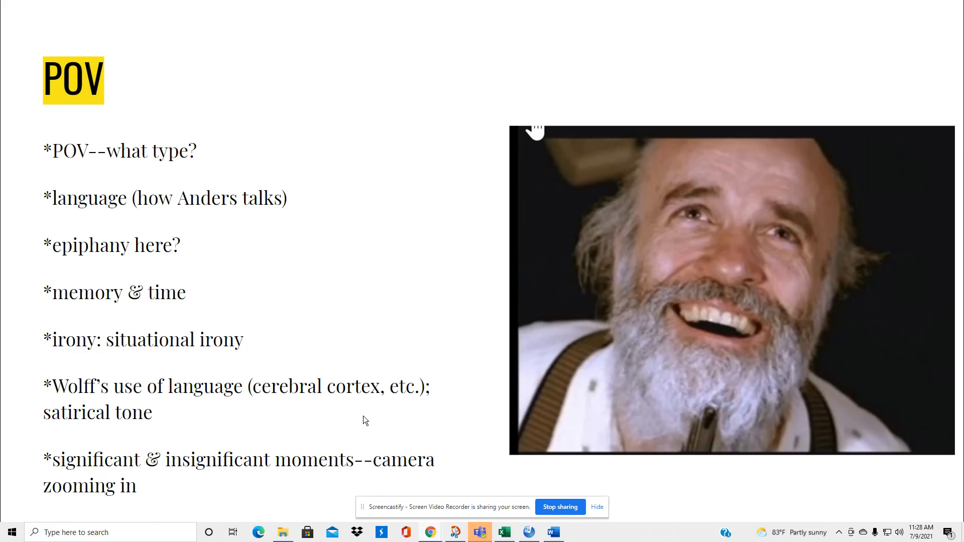
{"action": "mouse_move", "coordinate": [408, 438]}
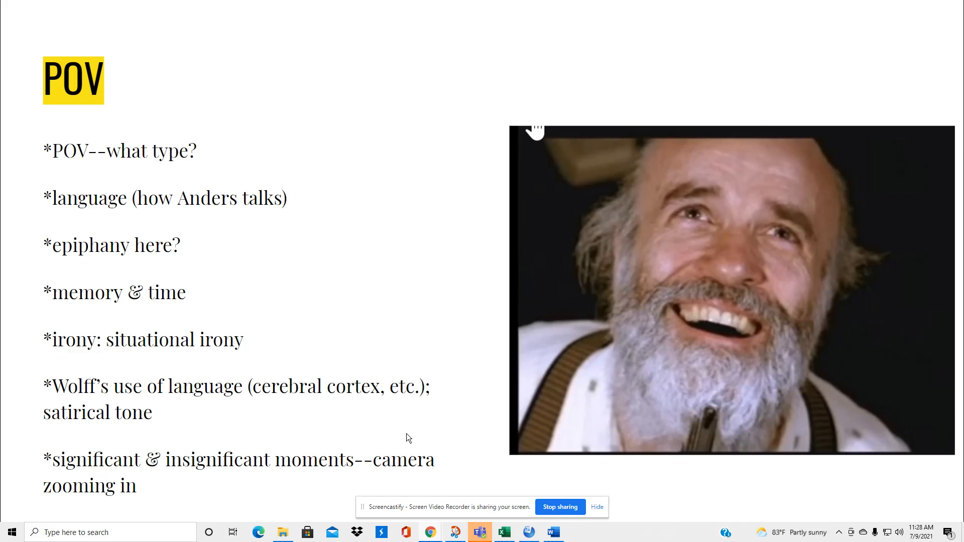
{"action": "mouse_move", "coordinate": [478, 468]}
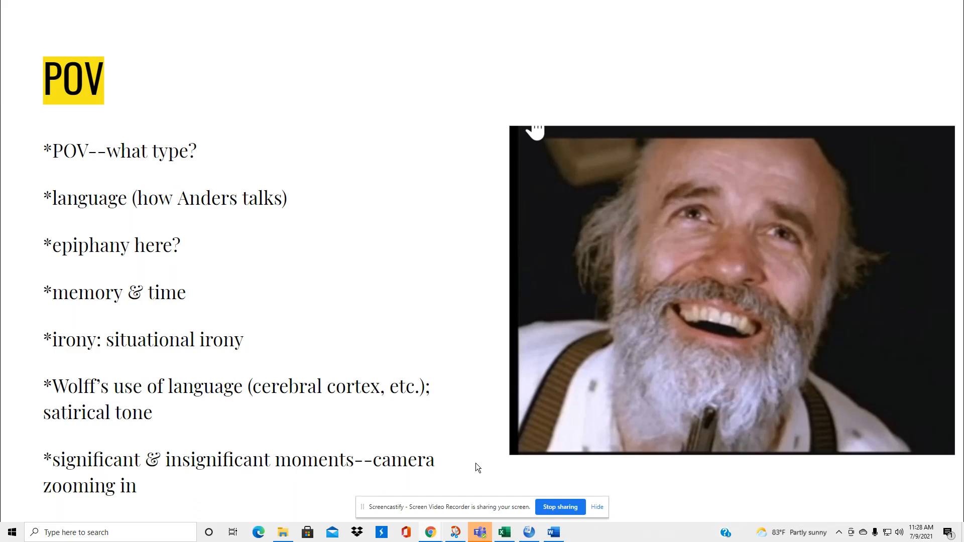